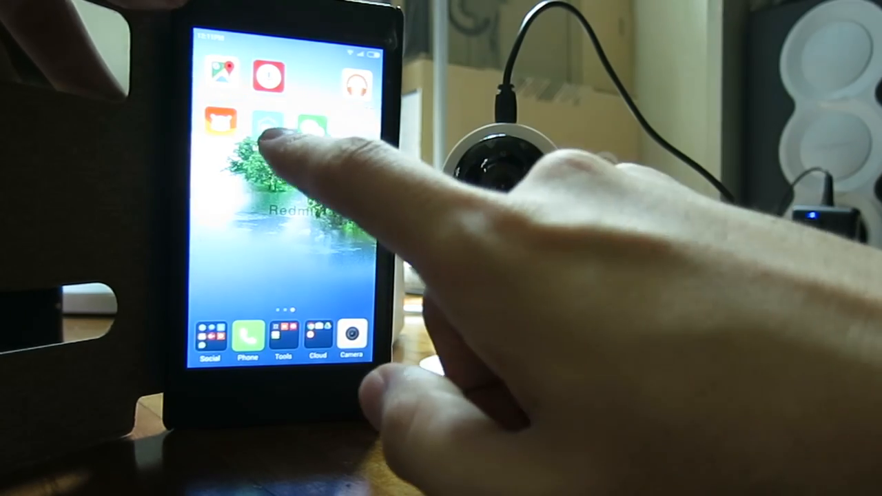
Launch the Mi Home app from the phone's home screen
{"action": "left_click", "coordinate": [267, 126]}
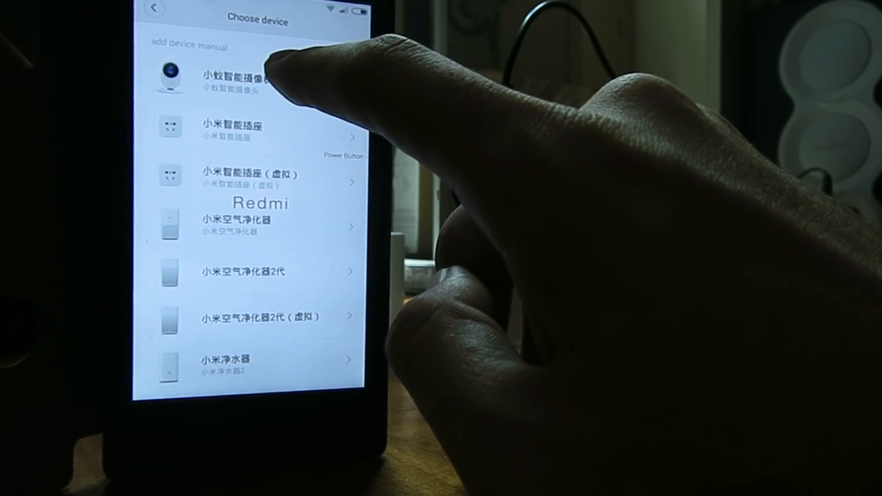
Choose the Yi smart camera and pick QR code pairing, continuing past the notice
{"action": "left_click", "coordinate": [234, 77]}
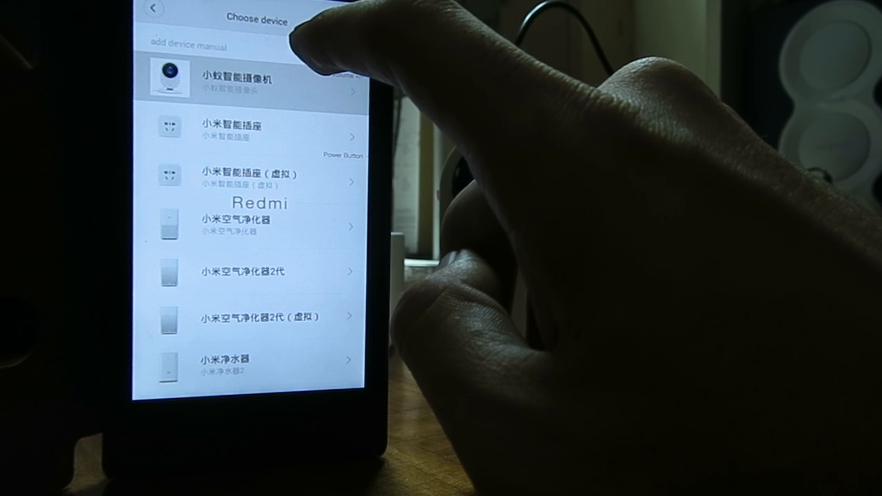
{"action": "left_click", "coordinate": [235, 77]}
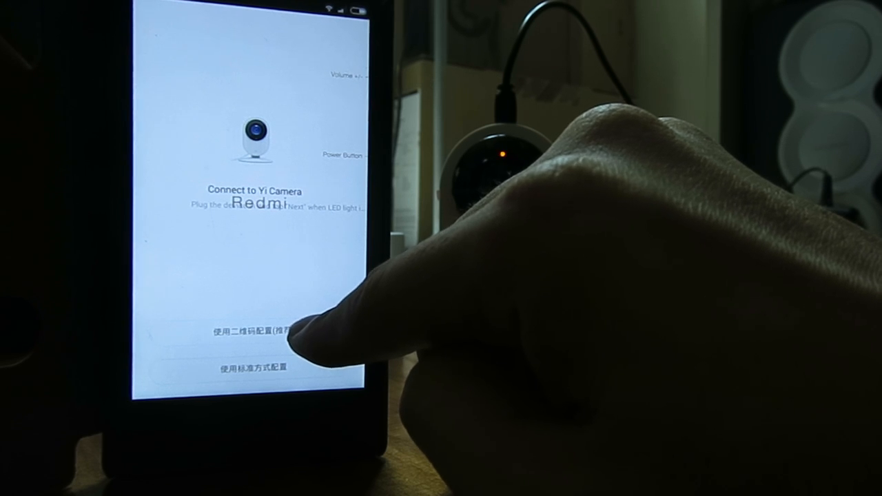
{"action": "left_click", "coordinate": [248, 332]}
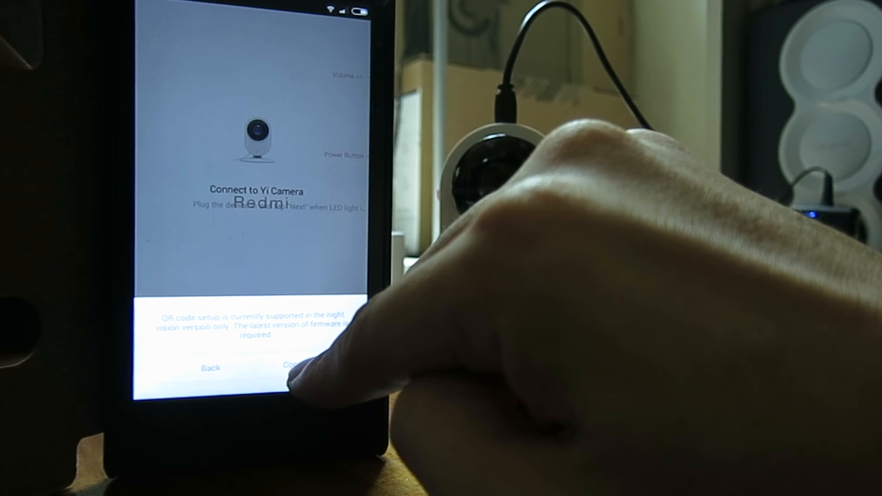
{"action": "left_click", "coordinate": [293, 364]}
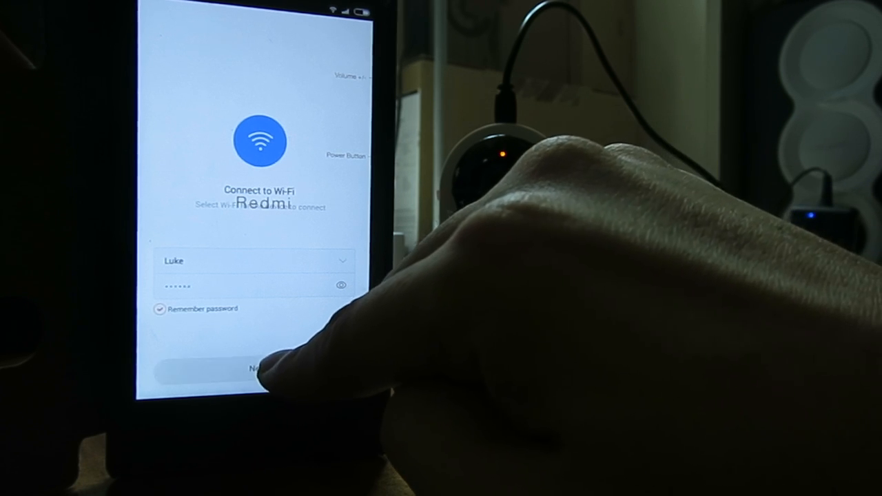
Submit the Wi-Fi details and confirm the camera's yellow light is flashing
{"action": "left_click", "coordinate": [260, 370]}
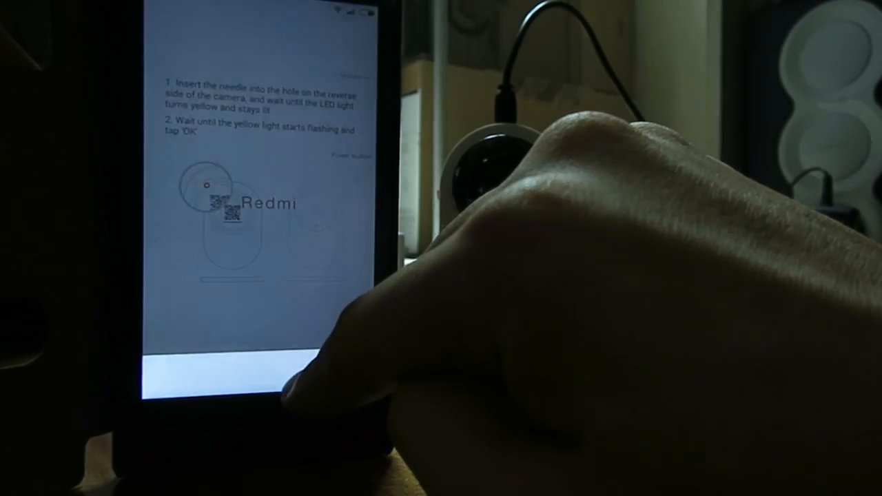
{"action": "left_click", "coordinate": [276, 372]}
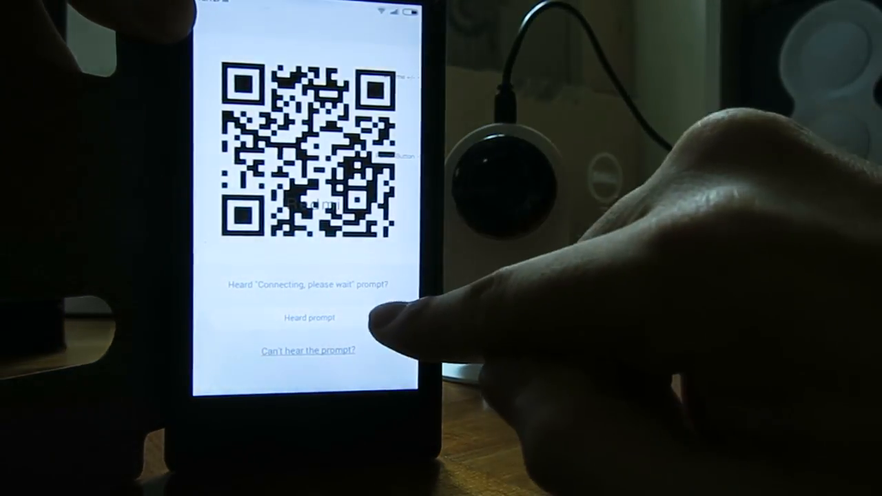
Confirm with Heard prompt that the camera announced it is connecting
{"action": "left_click", "coordinate": [309, 317]}
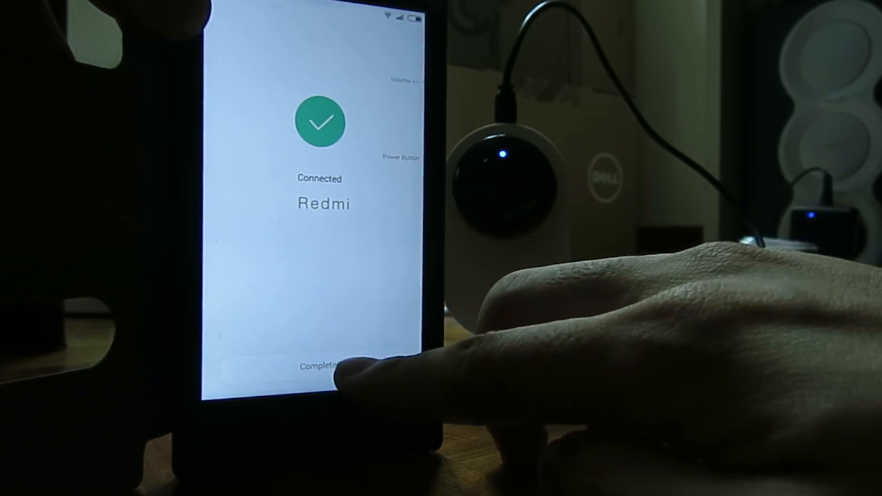
Complete setup and select the new camera in the device list for live view
{"action": "left_click", "coordinate": [324, 365]}
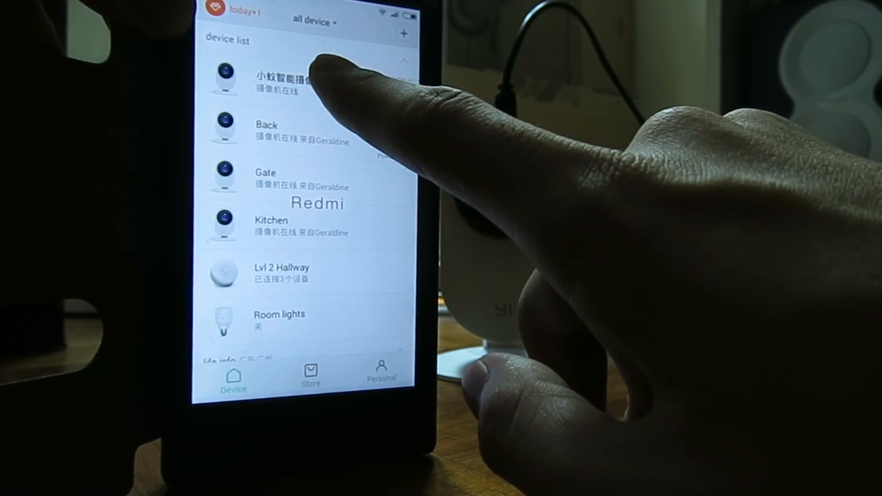
{"action": "left_click", "coordinate": [283, 76]}
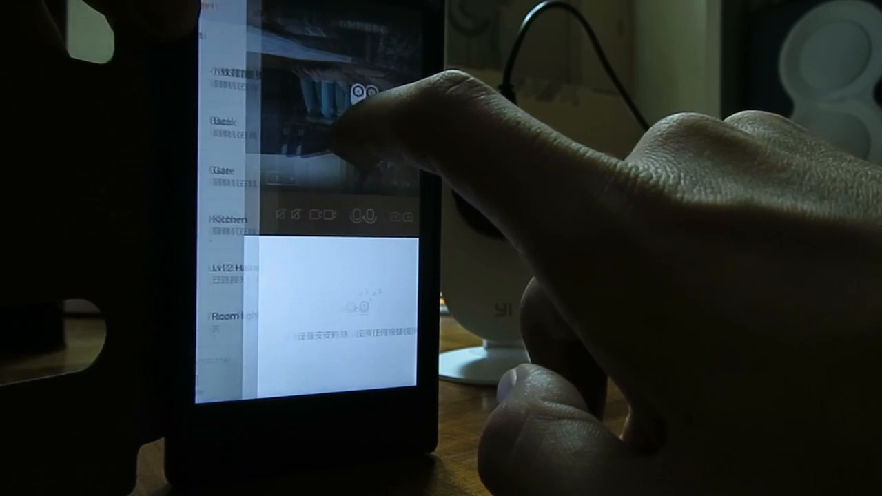